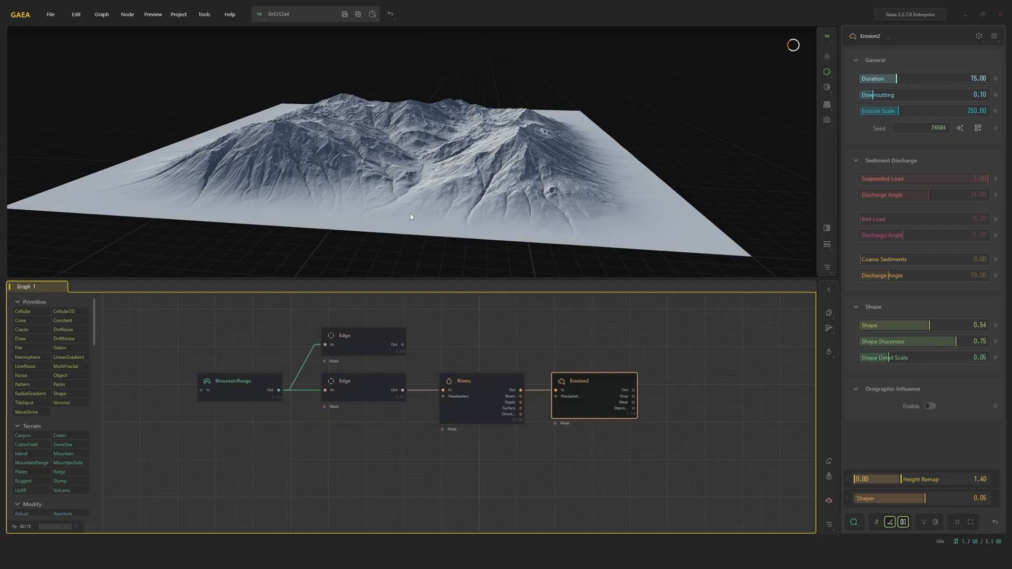
pyautogui.moveTo(421, 178)
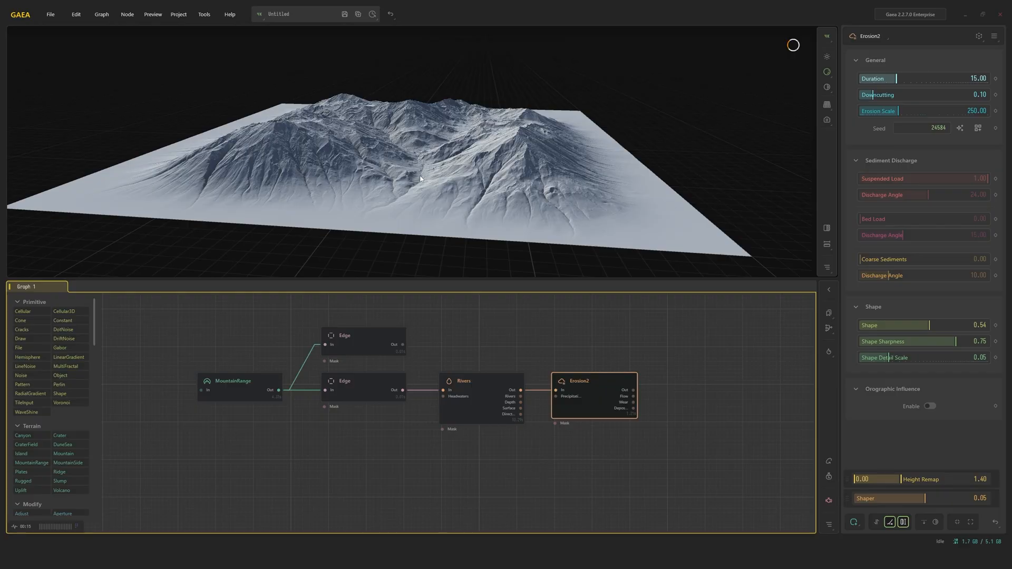
pyautogui.moveTo(574, 120)
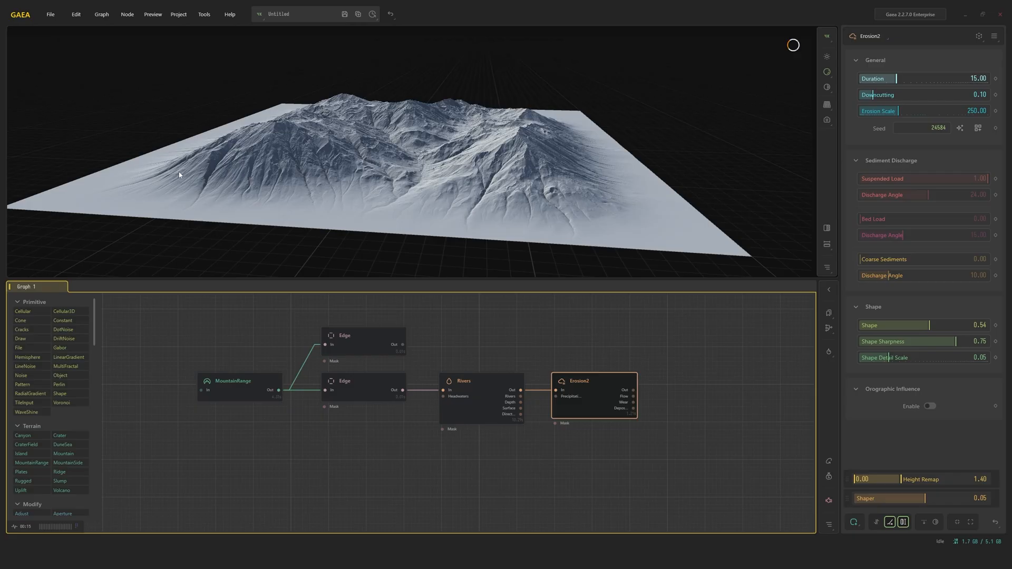
# Preview the raw MountainRange terrain, then the lower Edge node's Square-bordered result
pyautogui.click(238, 382)
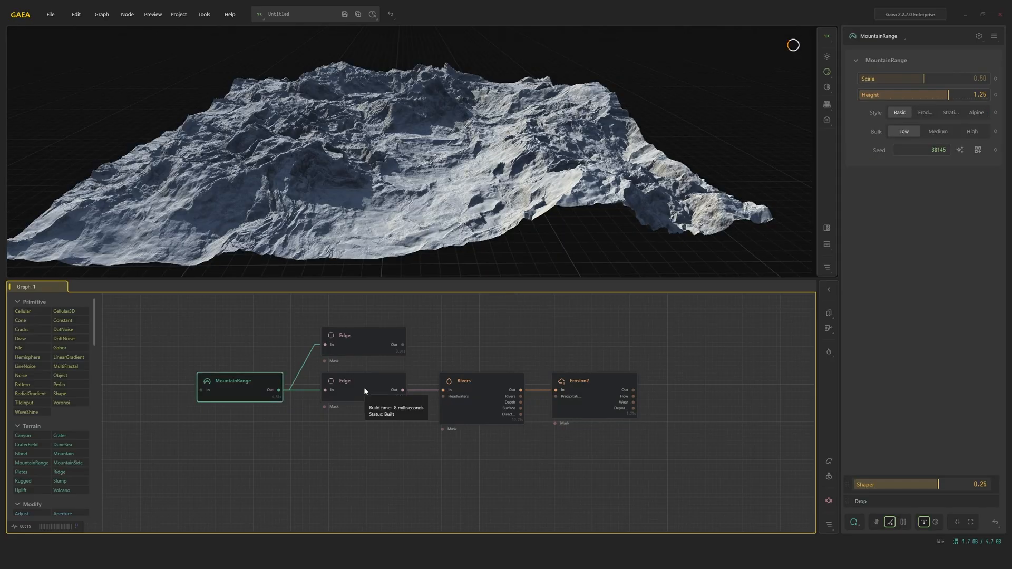
pyautogui.click(364, 390)
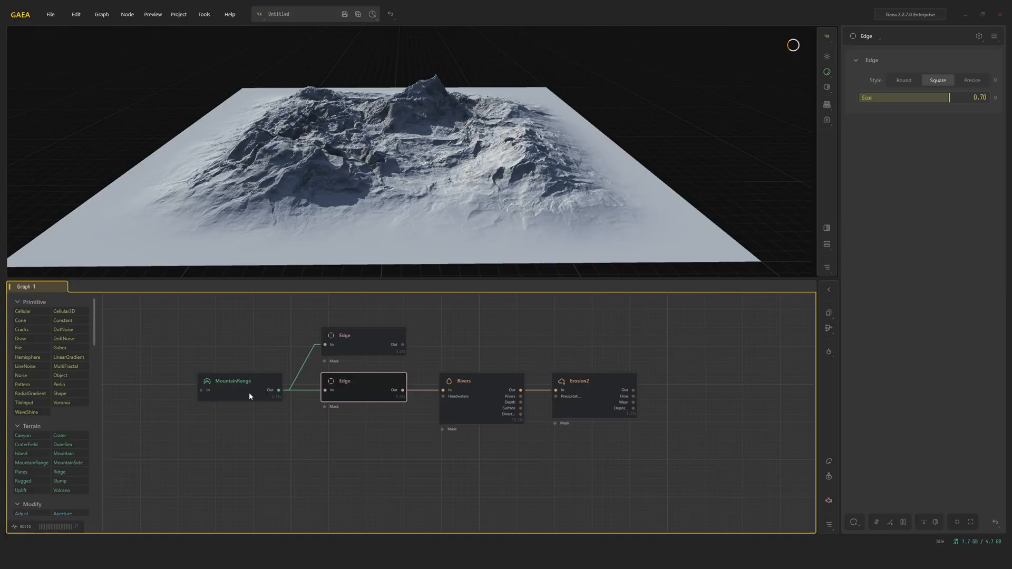
pyautogui.moveTo(497, 390)
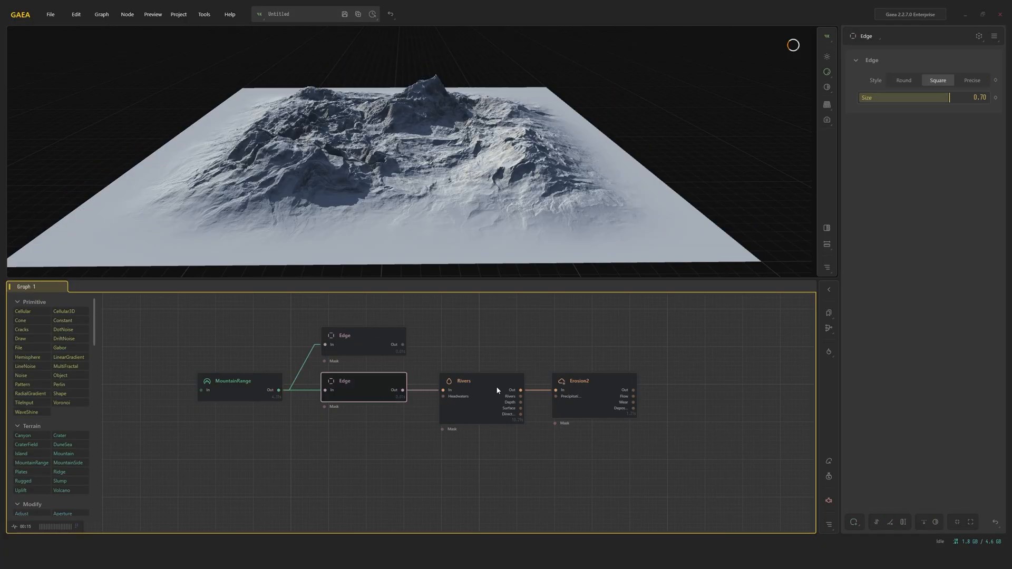
# Adjust the upper Edge node's Square border Size through 0.20 and 0.59 up to 0.82
pyautogui.click(584, 380)
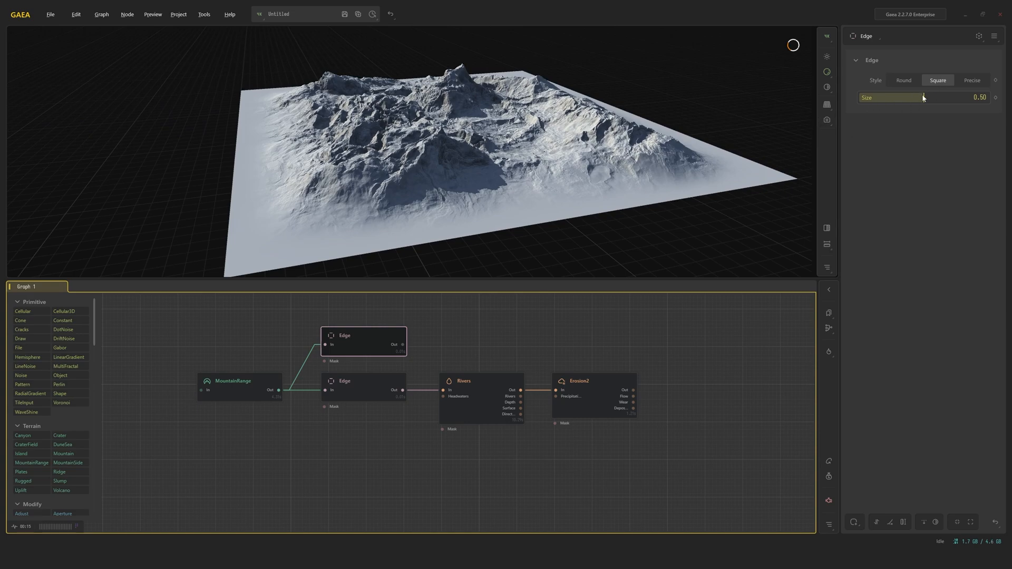
pyautogui.moveTo(923, 97); pyautogui.dragTo(884, 97)
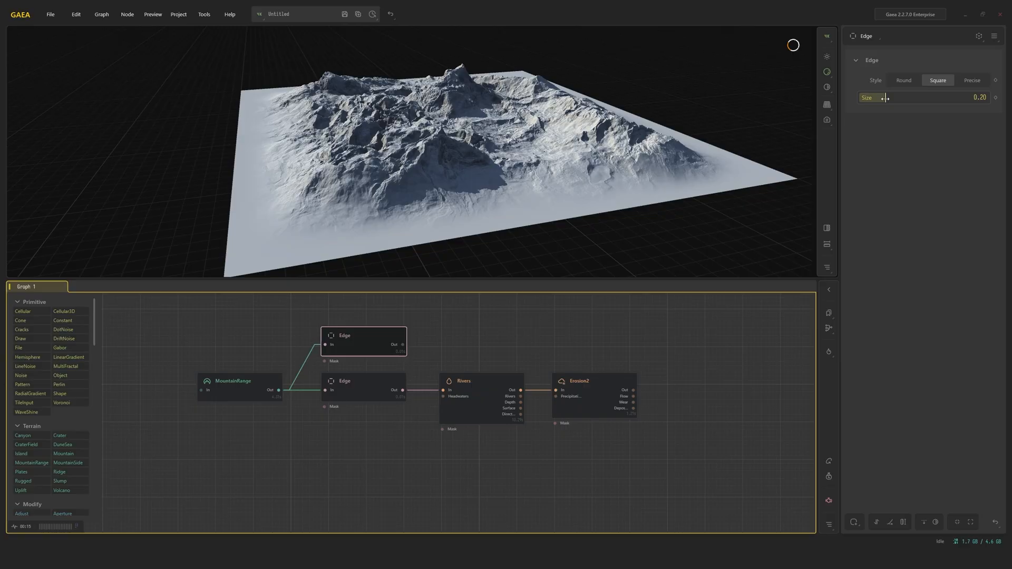
pyautogui.moveTo(887, 97); pyautogui.dragTo(875, 97)
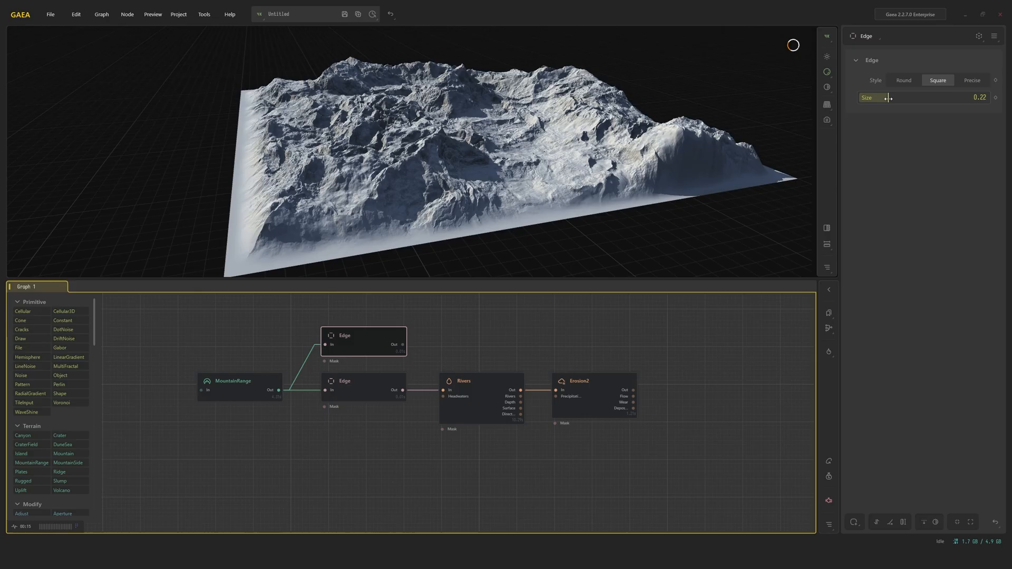
pyautogui.moveTo(890, 97); pyautogui.dragTo(936, 97)
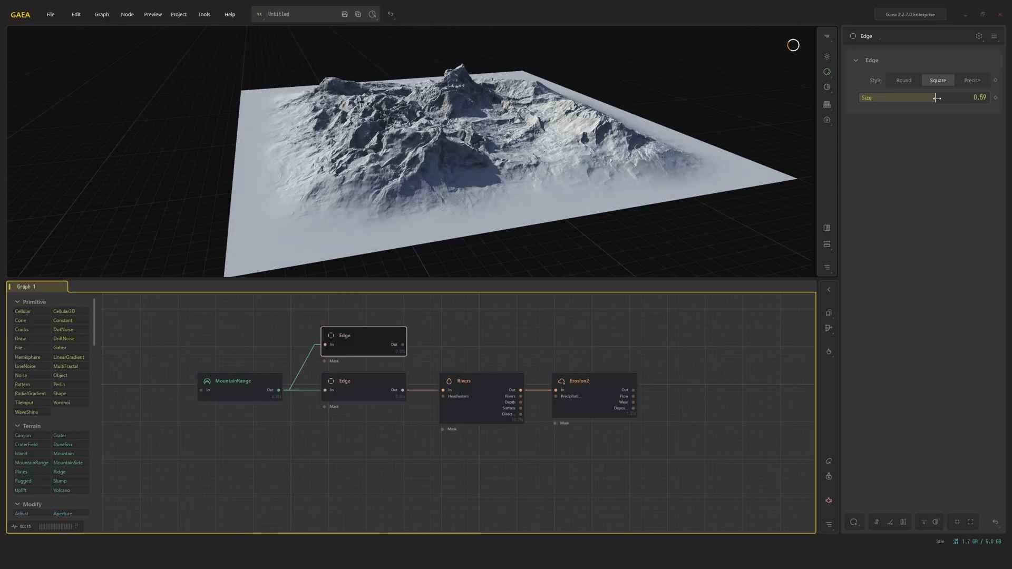
pyautogui.moveTo(935, 97); pyautogui.dragTo(961, 97)
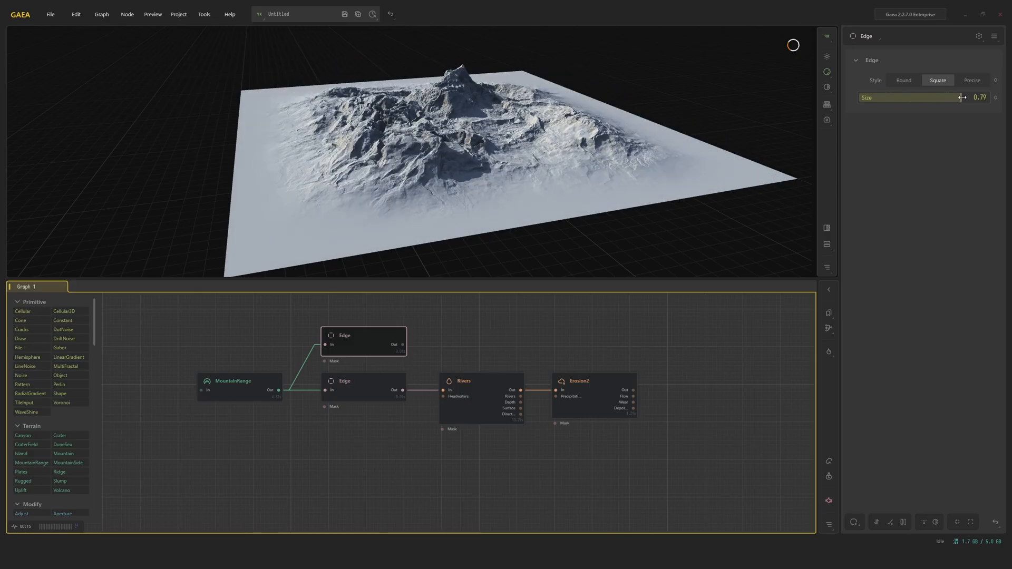
pyautogui.moveTo(961, 97); pyautogui.dragTo(967, 97)
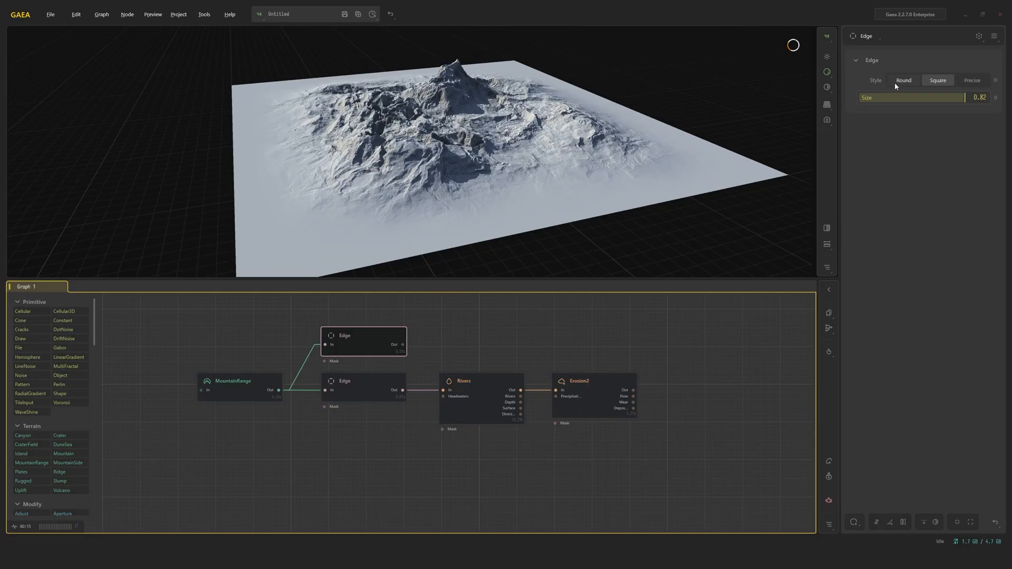
# Compare Round and Square border styles on the upper Edge node at small sizes
pyautogui.click(902, 80)
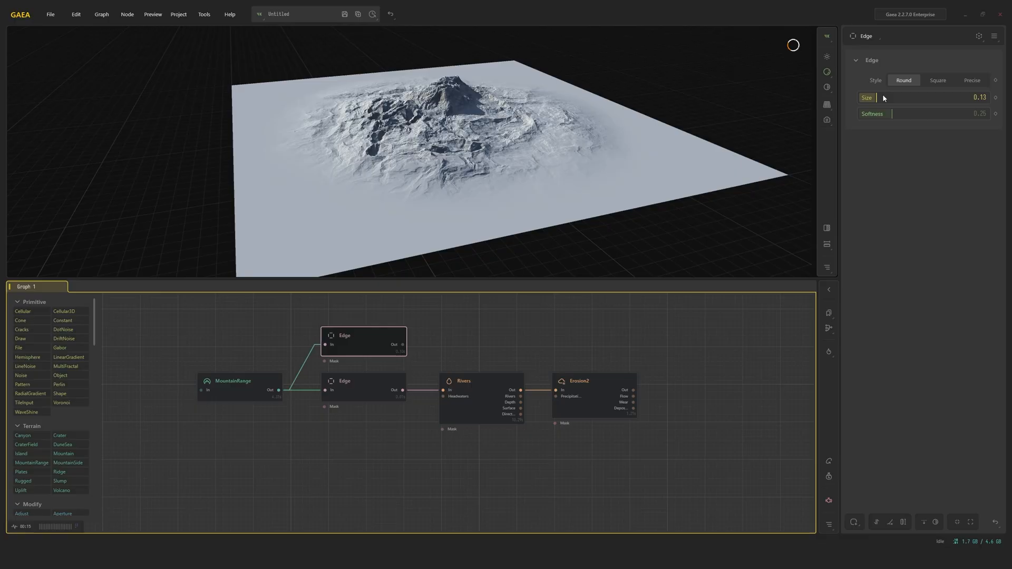
pyautogui.moveTo(936, 97); pyautogui.dragTo(897, 97)
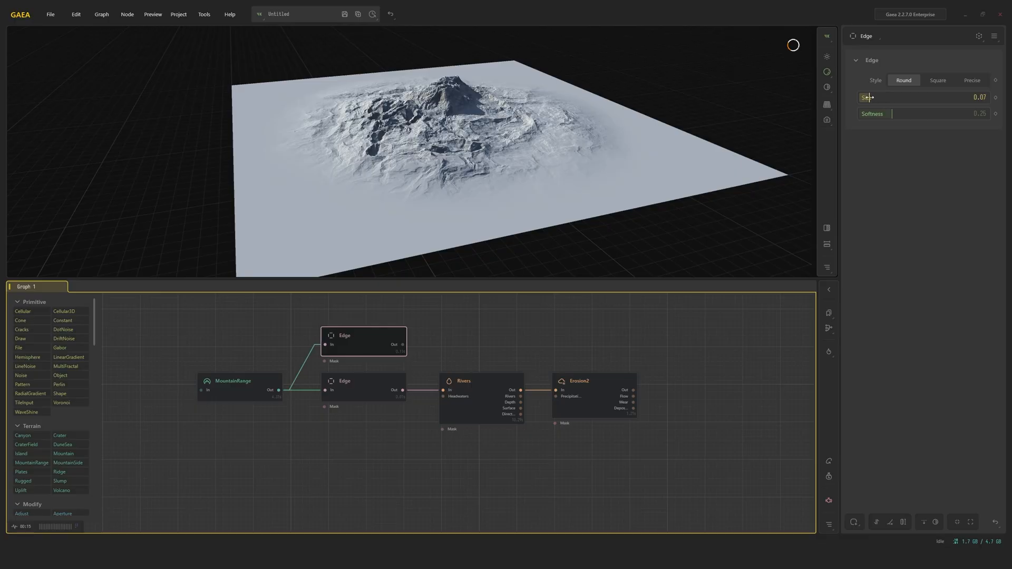
pyautogui.click(938, 81)
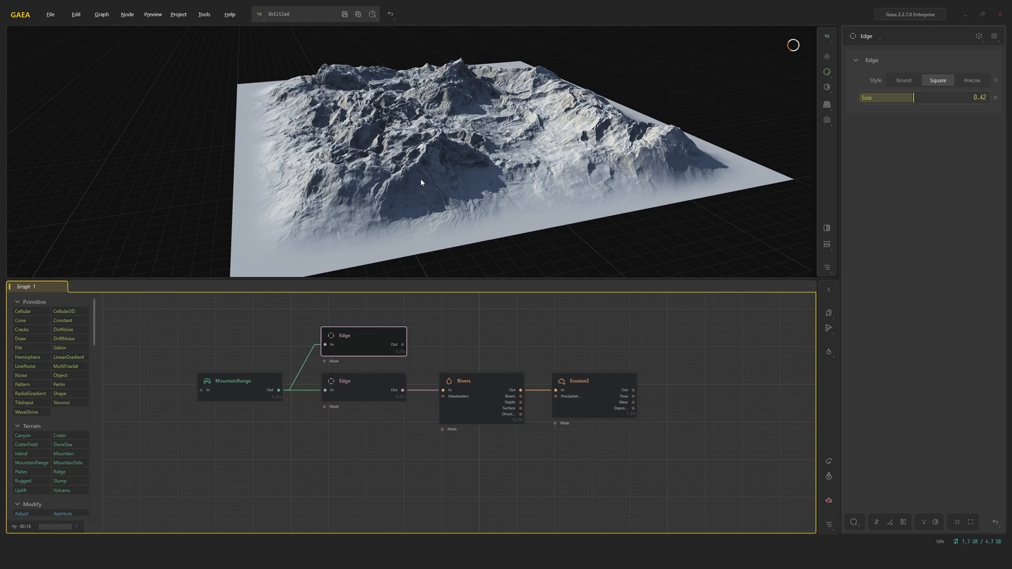
pyautogui.click(903, 80)
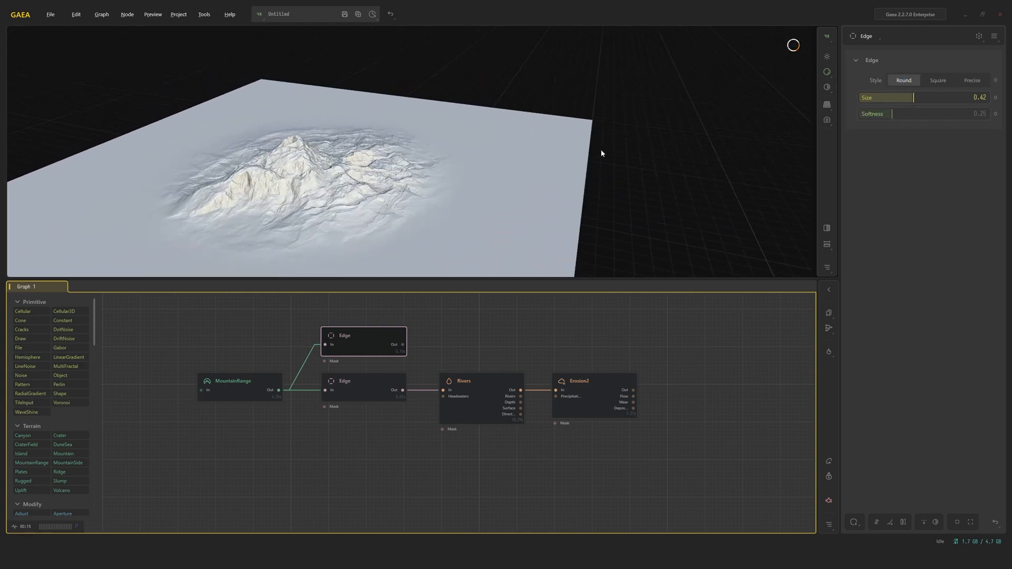
# Set the upper Edge node to Precise style with a 48-pixel border
pyautogui.click(971, 80)
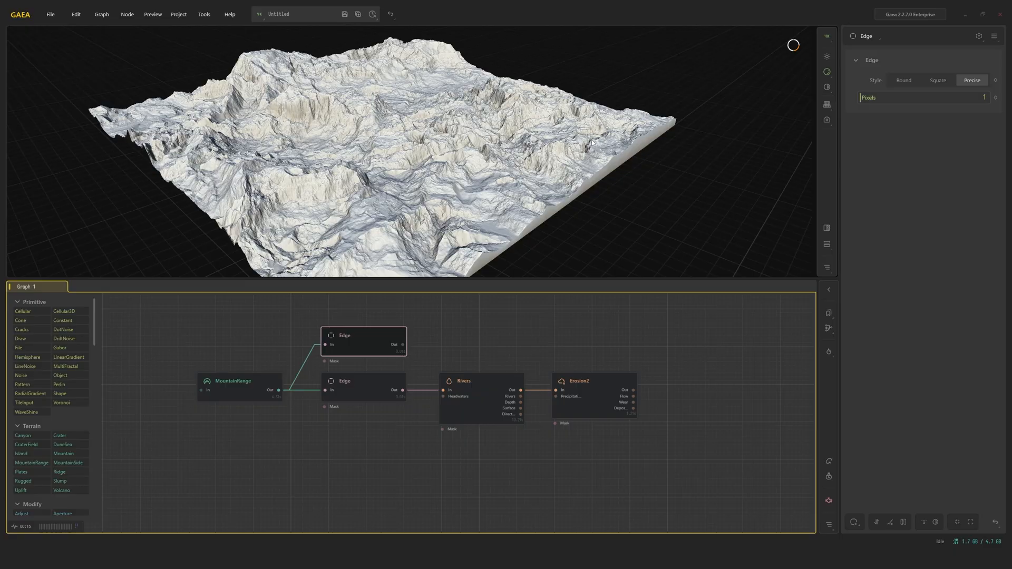
pyautogui.write('48')
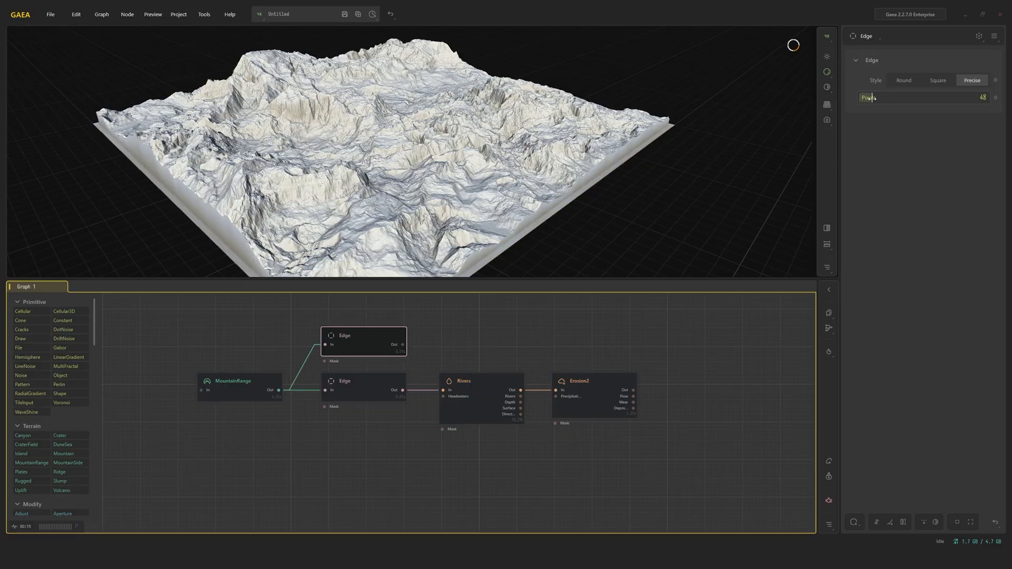